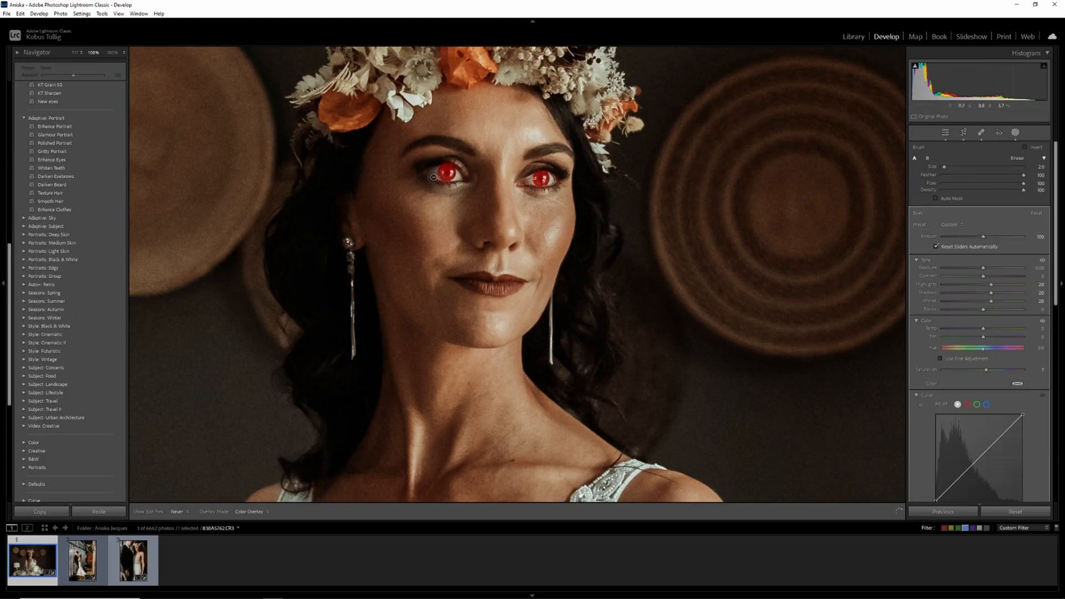
Apply the Adaptive: Portrait Glamour Portrait preset to the flower-crown portrait and toggle Lights Out
click(55, 347)
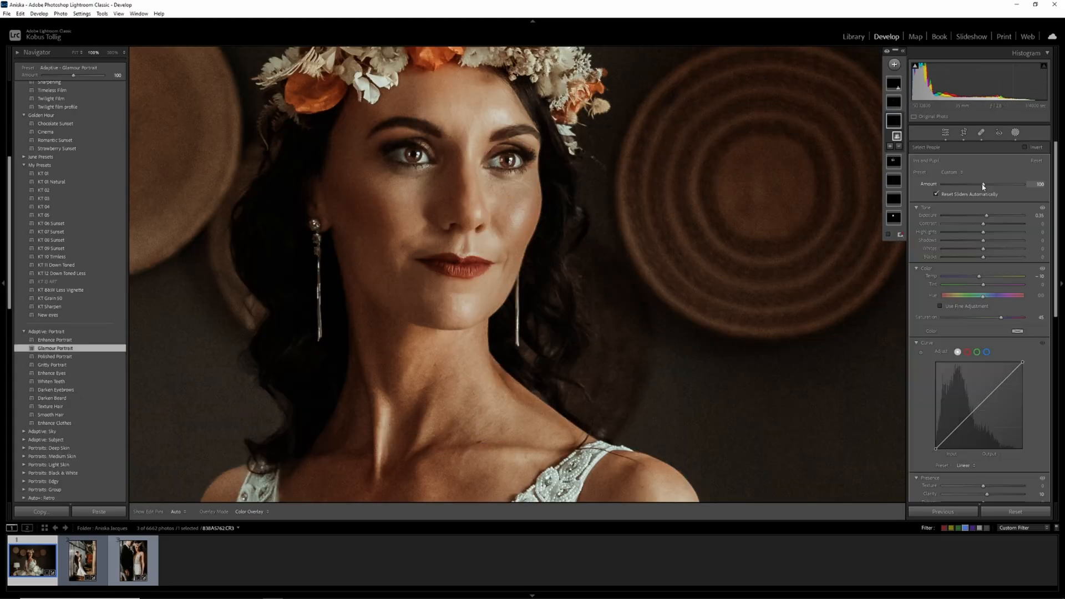
key(l)
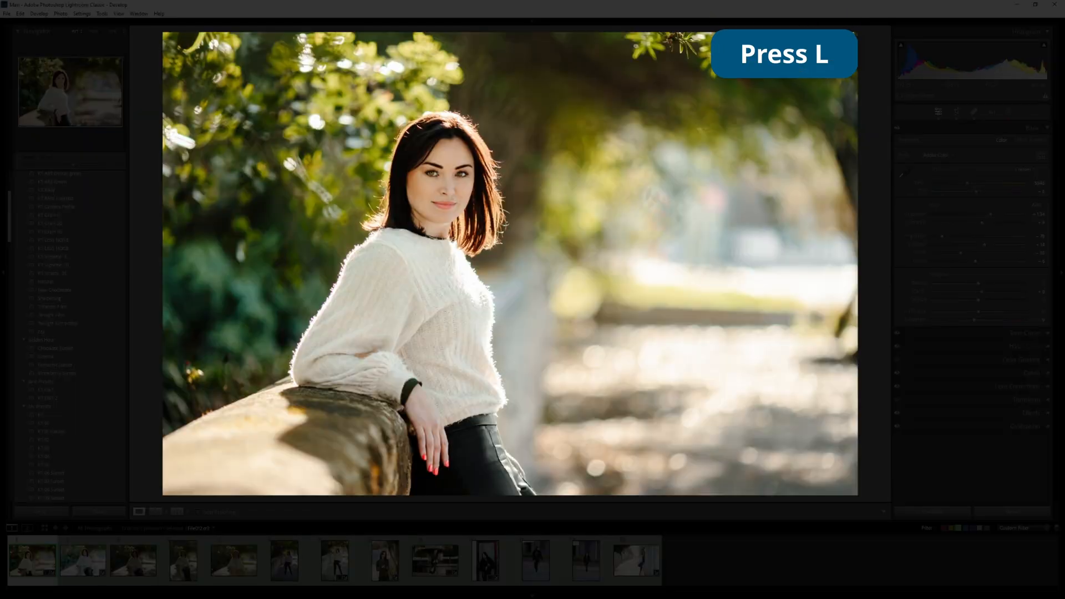
Cycle Lights Out twice so only the wall portrait stands out against a dimmed interface
key(l)
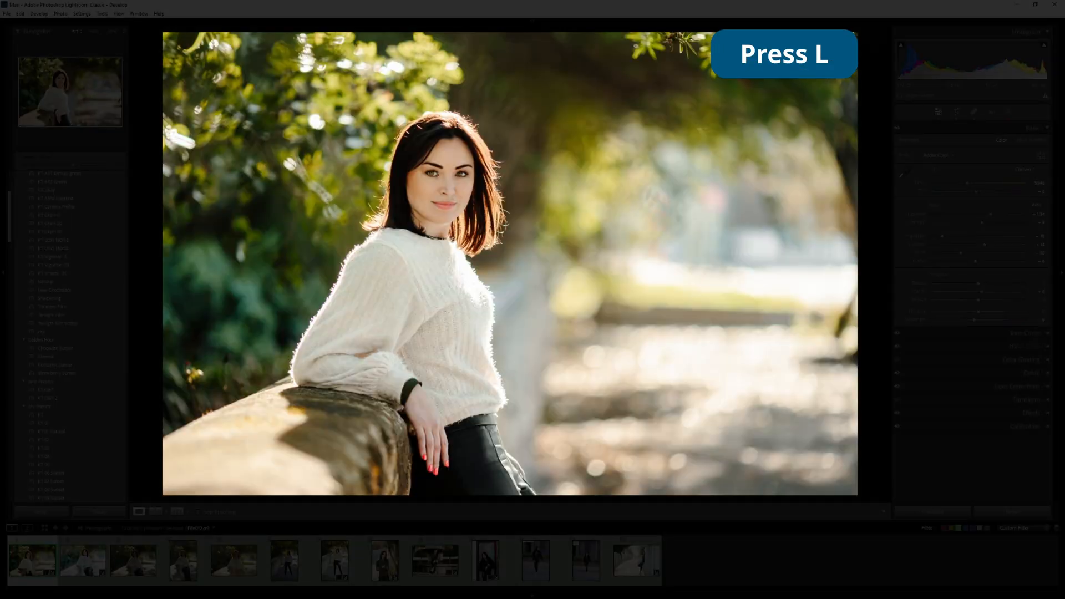
key(l)
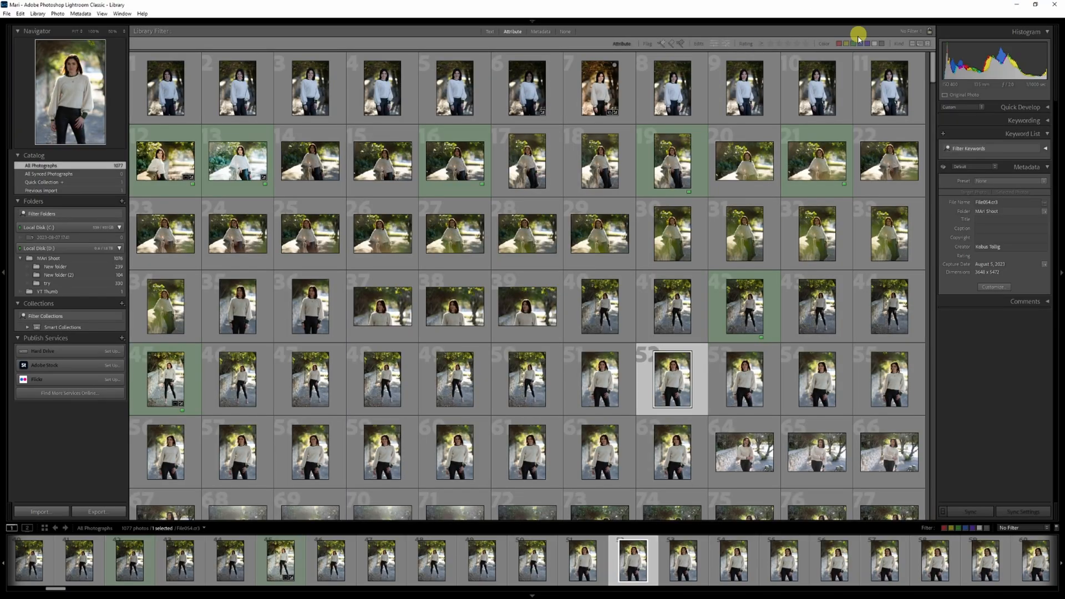
Filter to green-labelled photos, try healing and white balance shortcuts, and reopen File014.cr3 in Develop
click(860, 43)
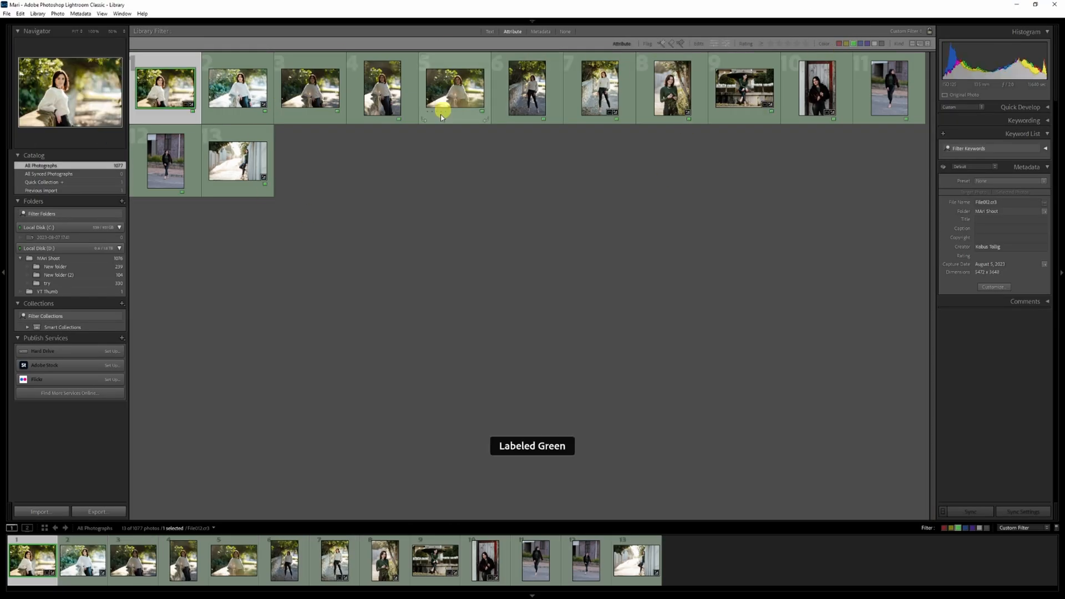
click(847, 44)
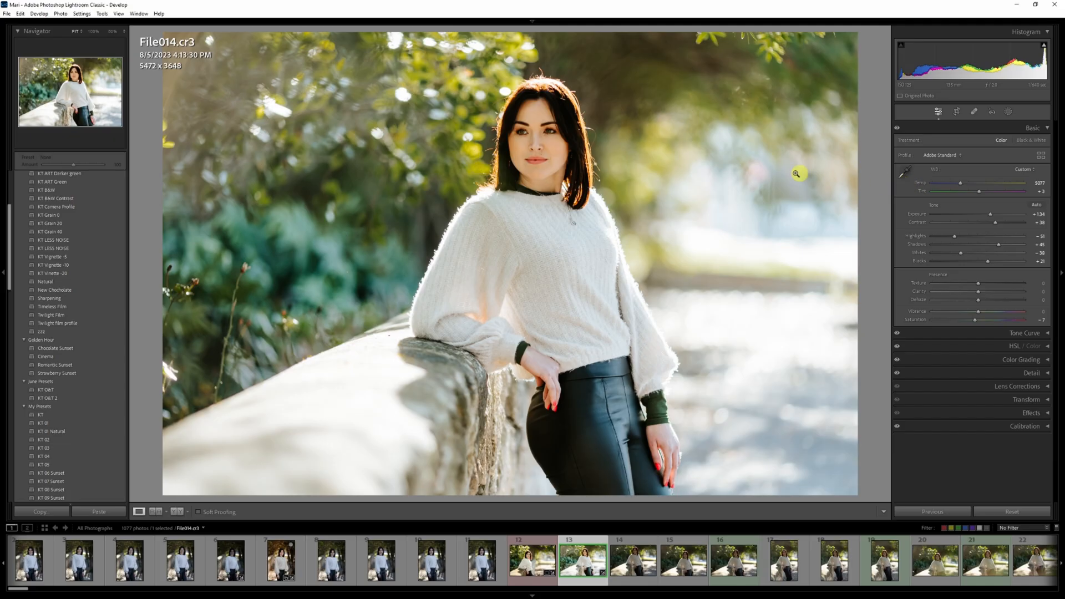
key(q)
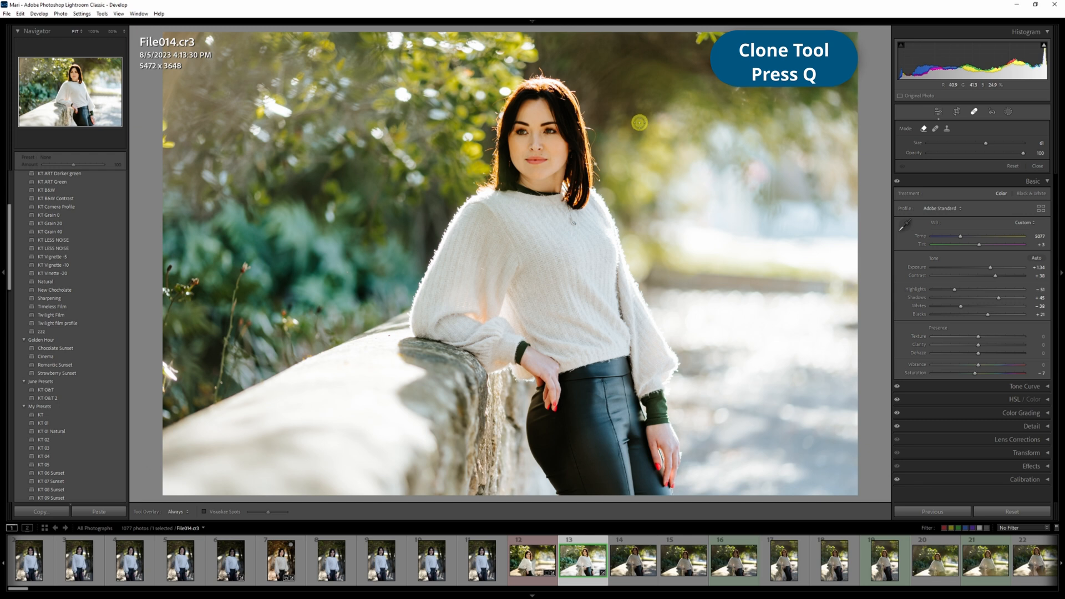
click(905, 226)
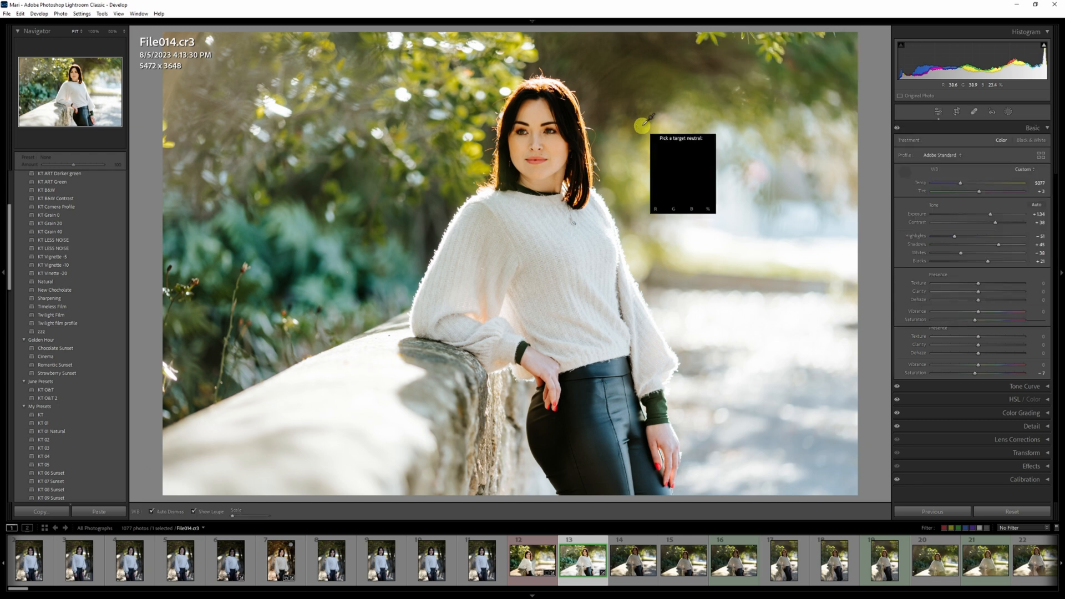
mouse_move(664, 127)
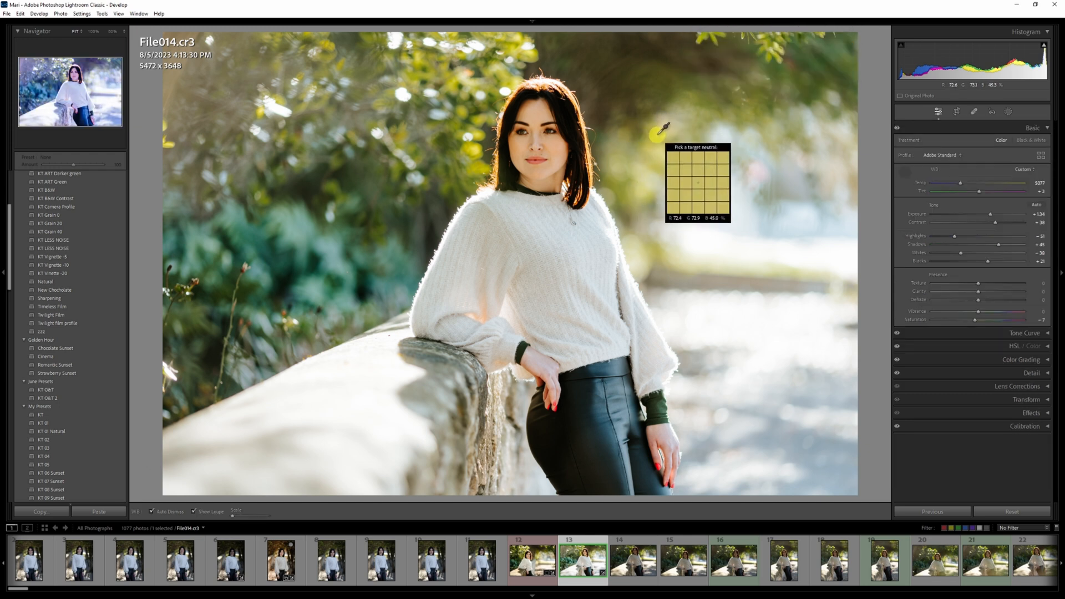
key(g)
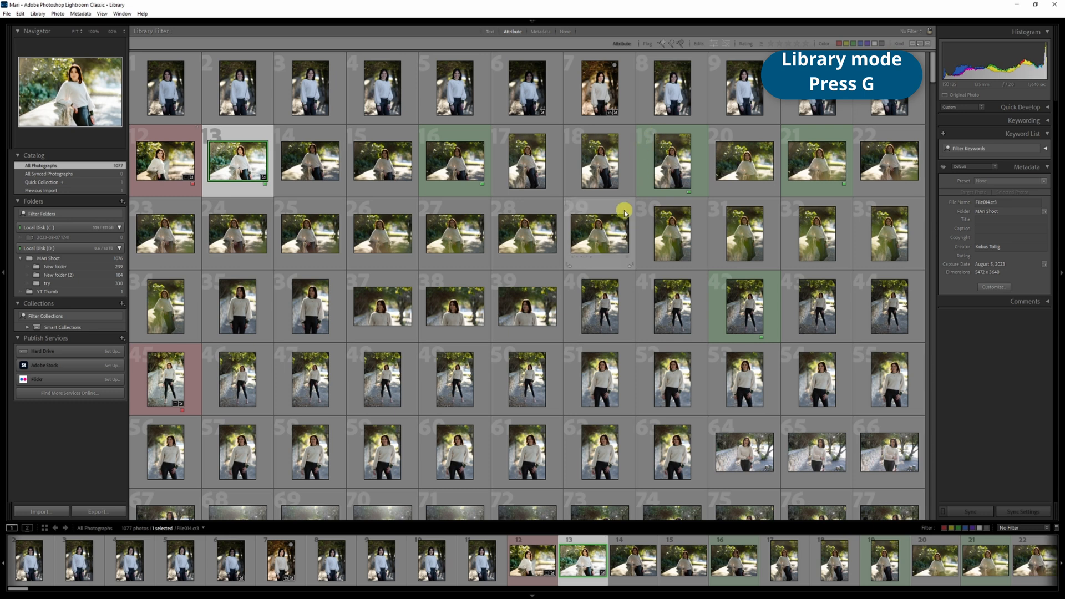
key(d)
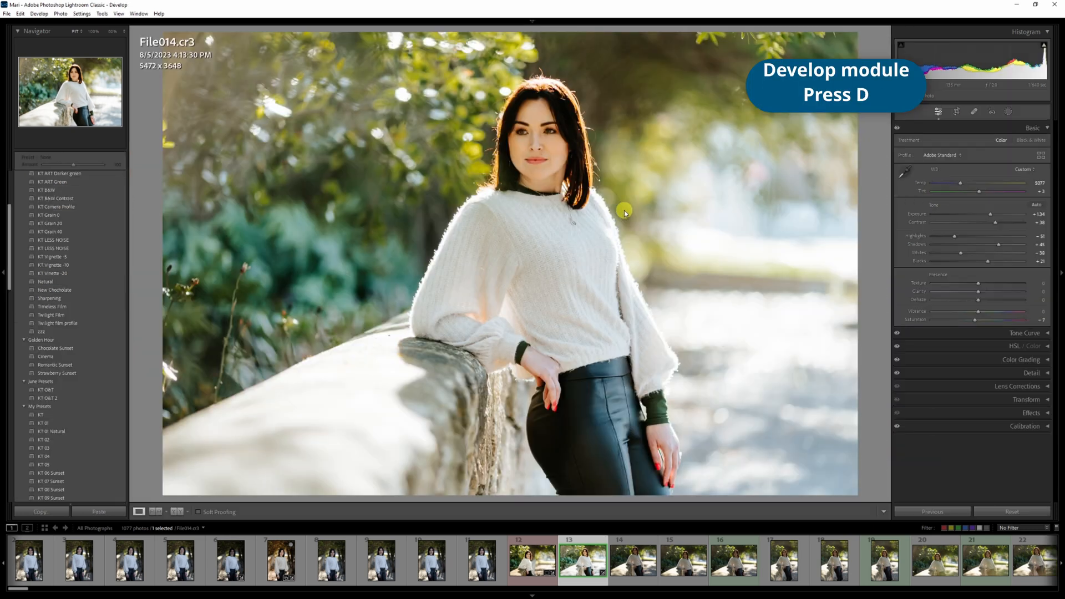
click(60, 13)
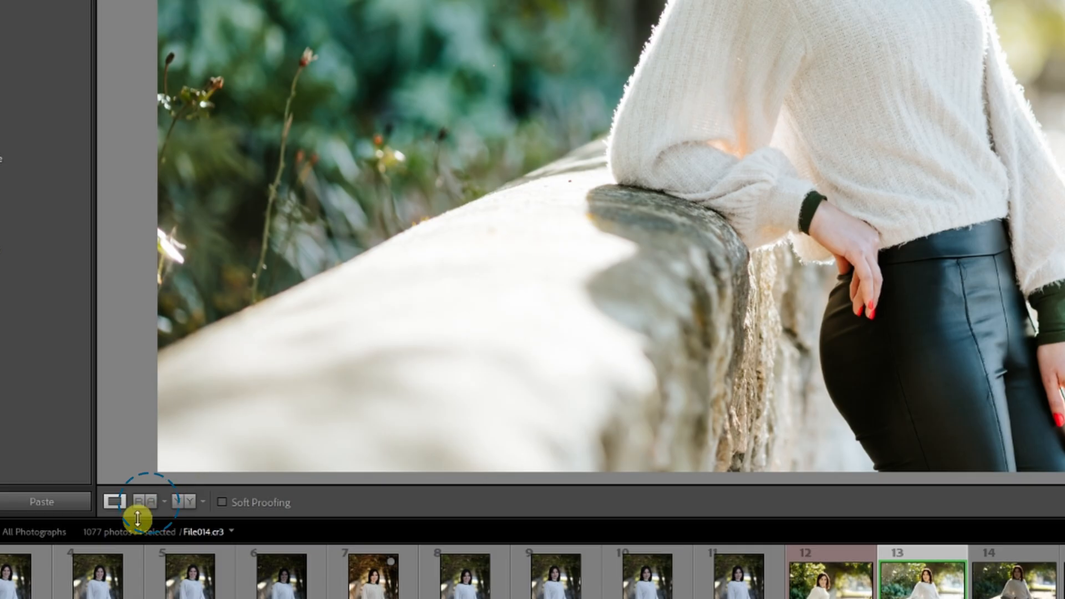
Show Reference View and set File012.cr3 as the reference beside File014.cr3
click(155, 511)
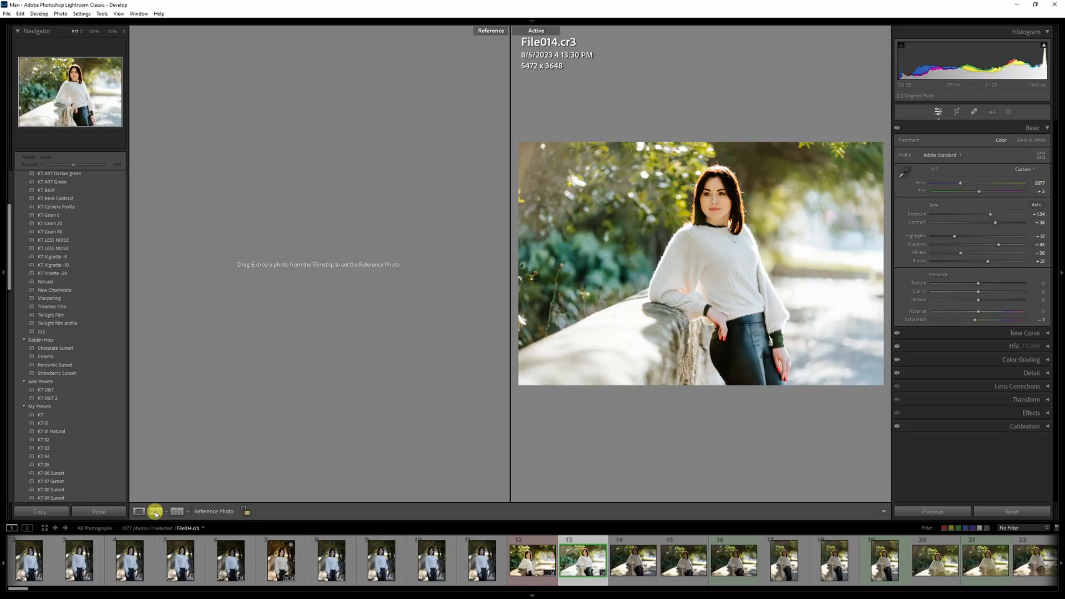
key(shift+r)
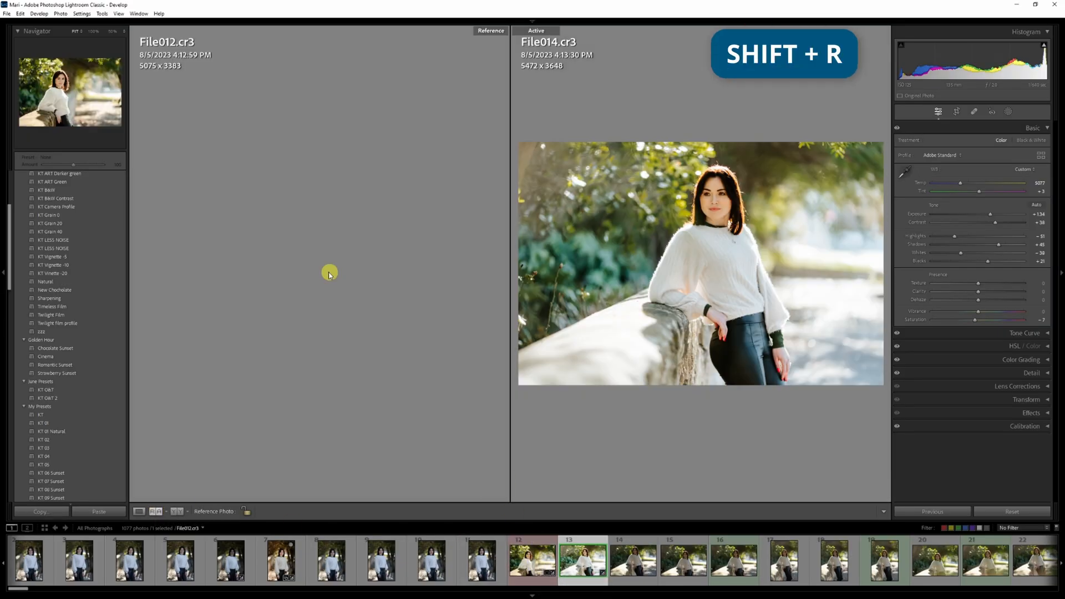
key(shift+r)
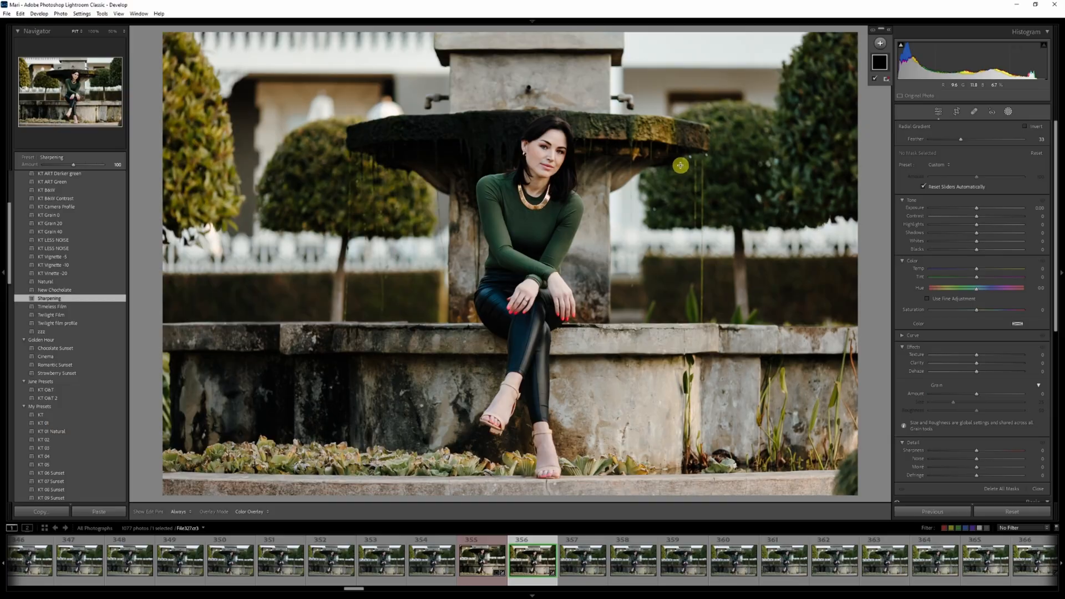
Start a Radial Gradient mask on the fountain portrait for local sharpening
key(shift+m)
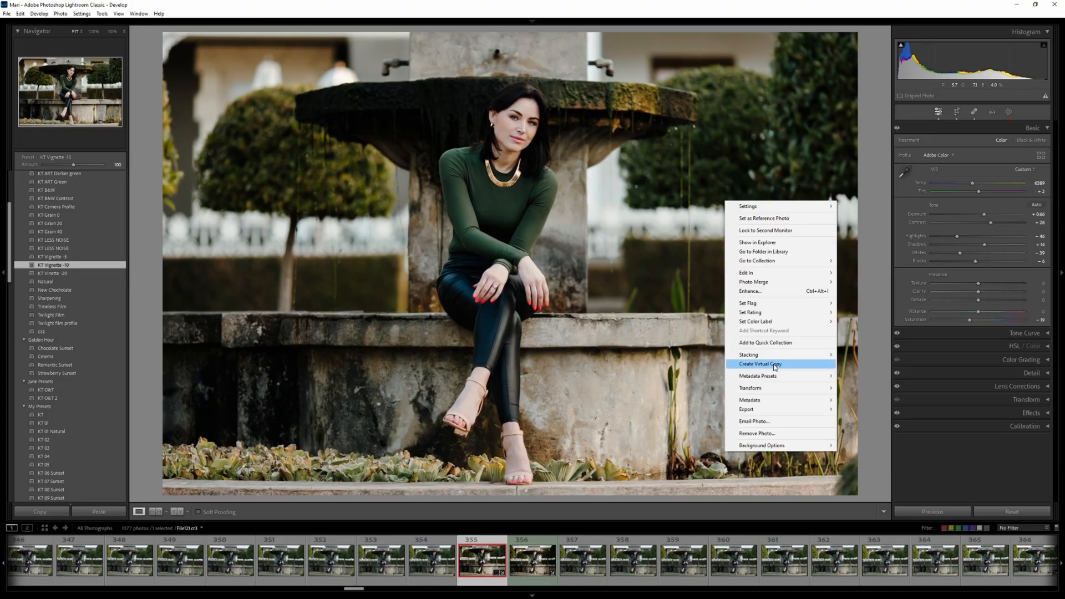
Create a virtual copy of the vignetted fountain portrait
click(759, 364)
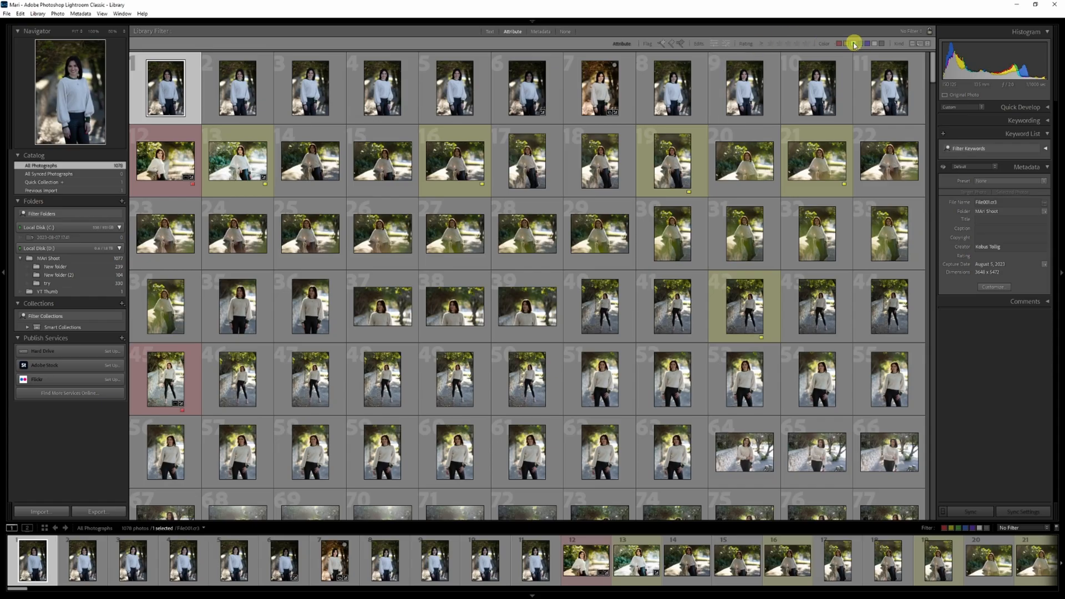
Filter to yellow-labelled photos, select all ten and create a collection named Blog containing them
click(854, 44)
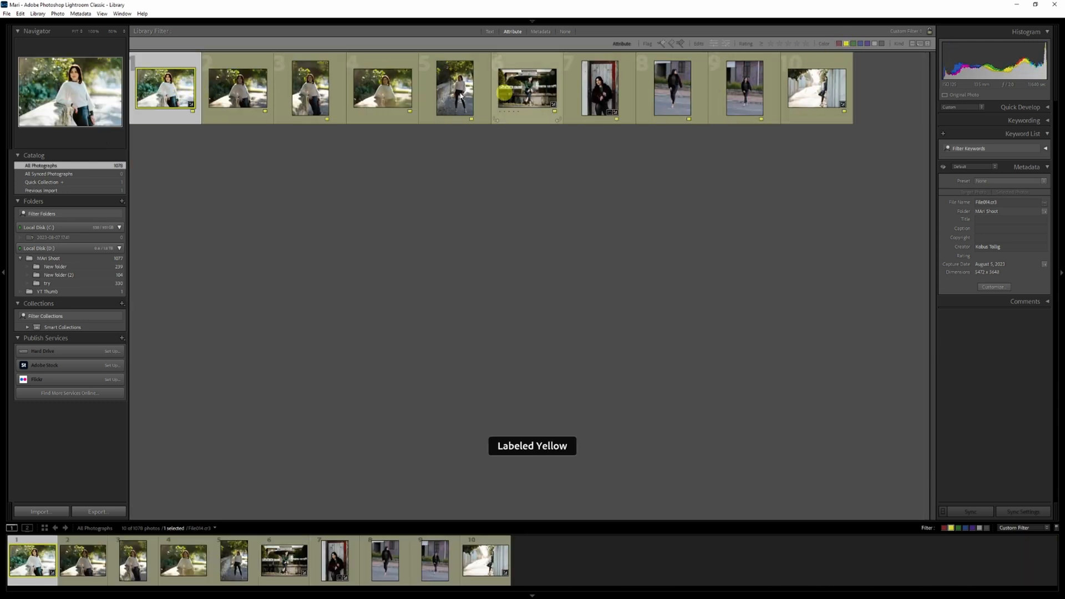
key(ctrl+a)
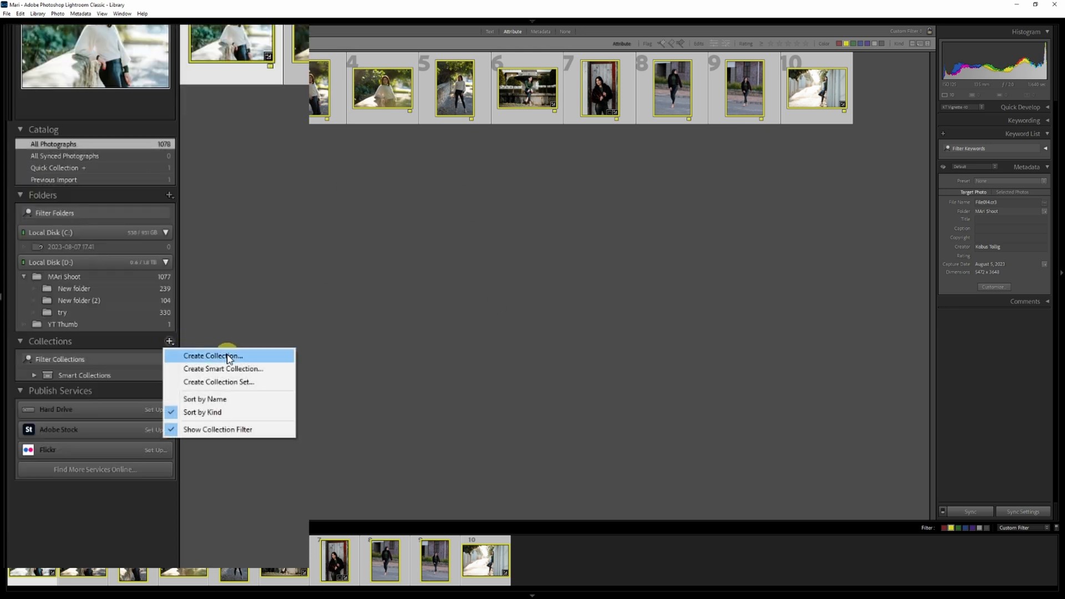
click(213, 355)
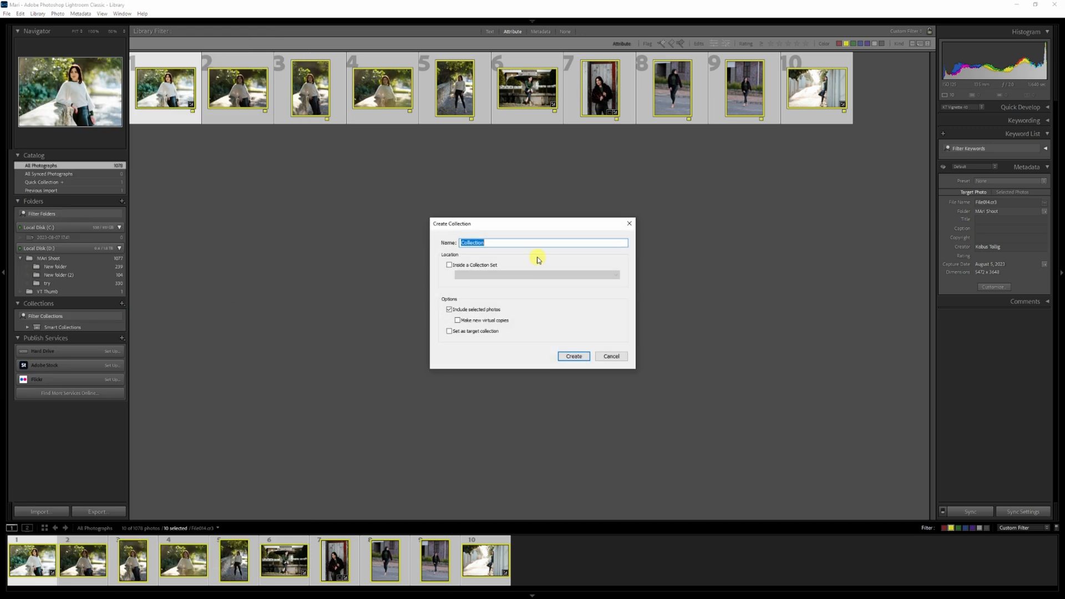
text(Blog)
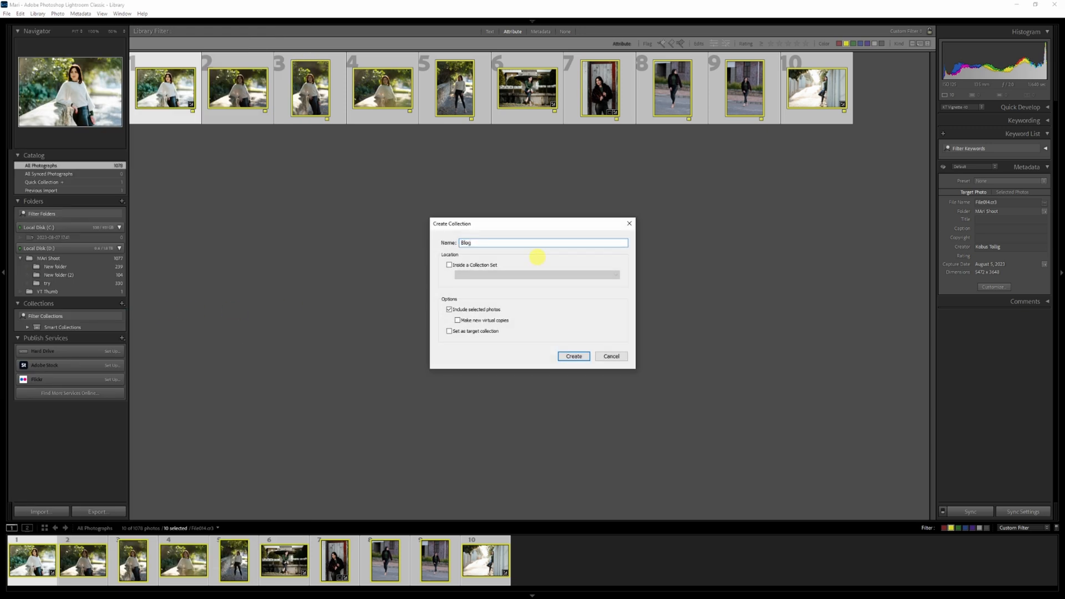
click(572, 356)
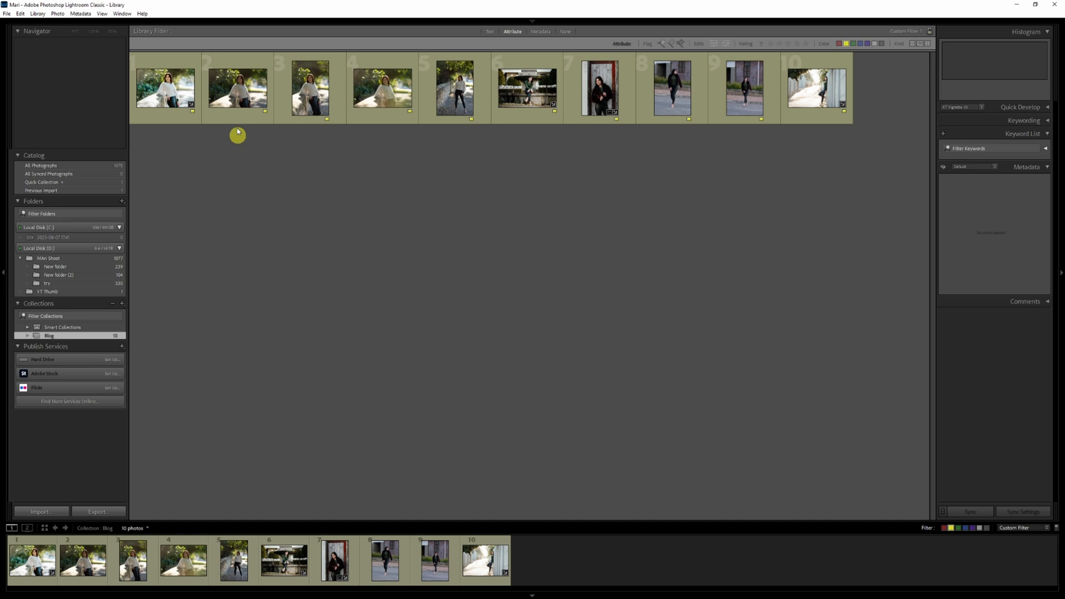
Select the first photo in the Blog collection, the woman in green beside a tree
click(164, 88)
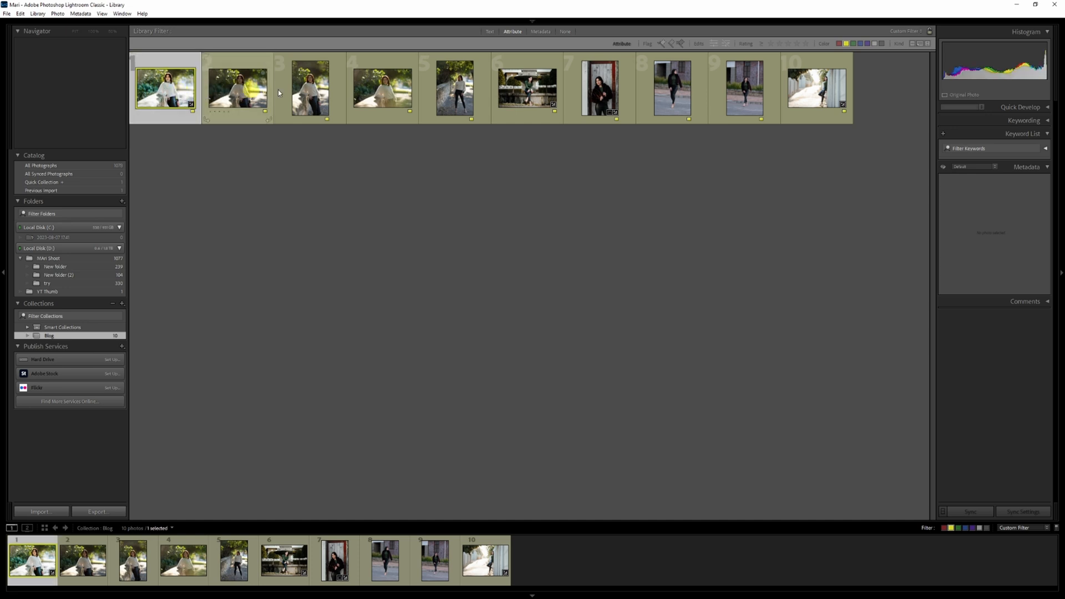
click(238, 87)
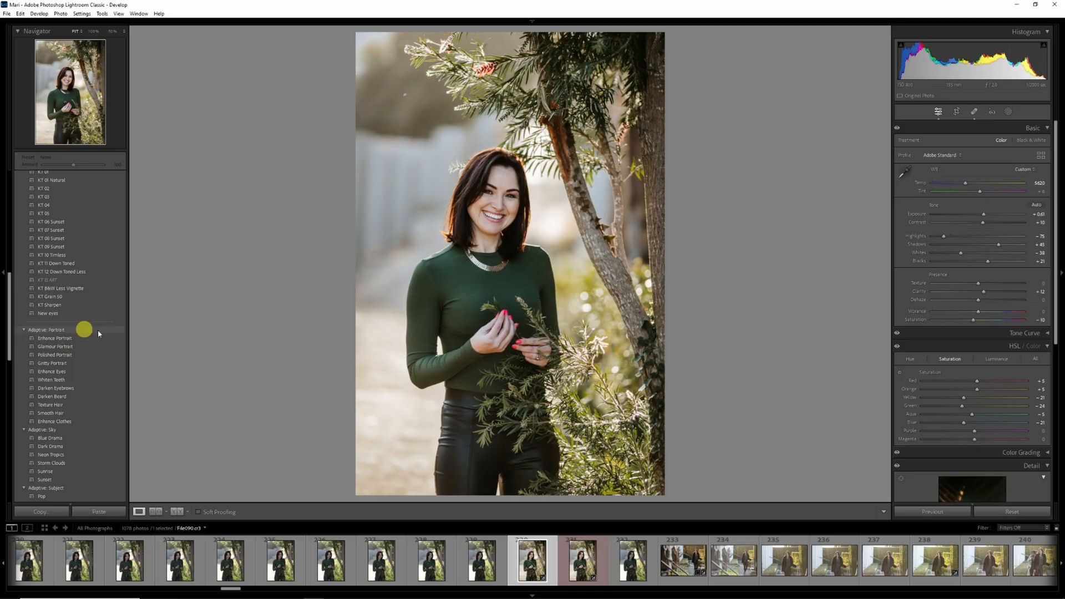
Apply the Glamour Portrait adaptive preset to the woman in green and adjust its Amount slider
click(56, 346)
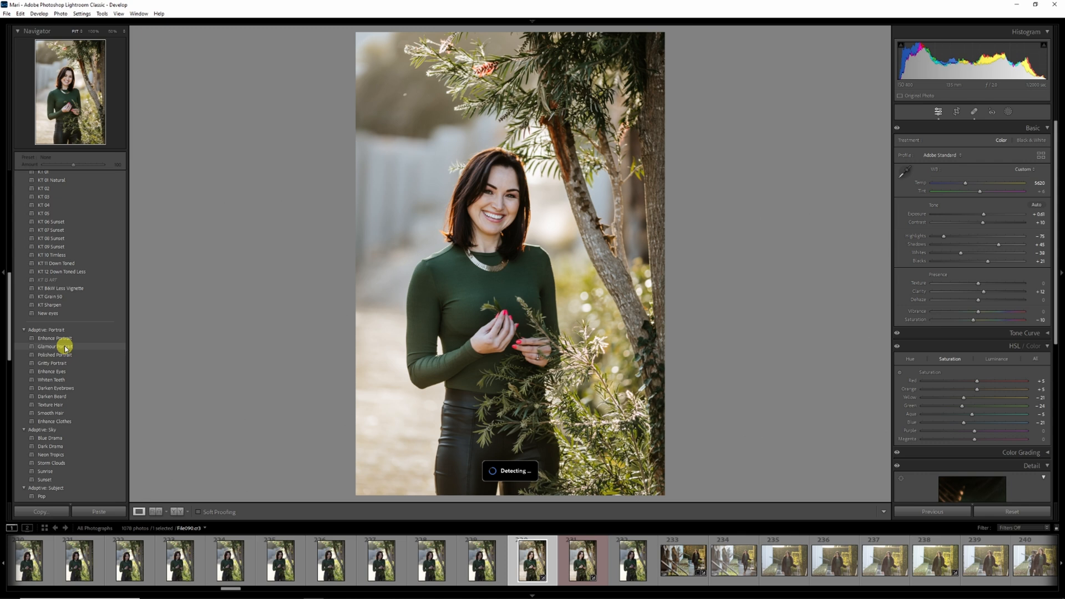
click(48, 346)
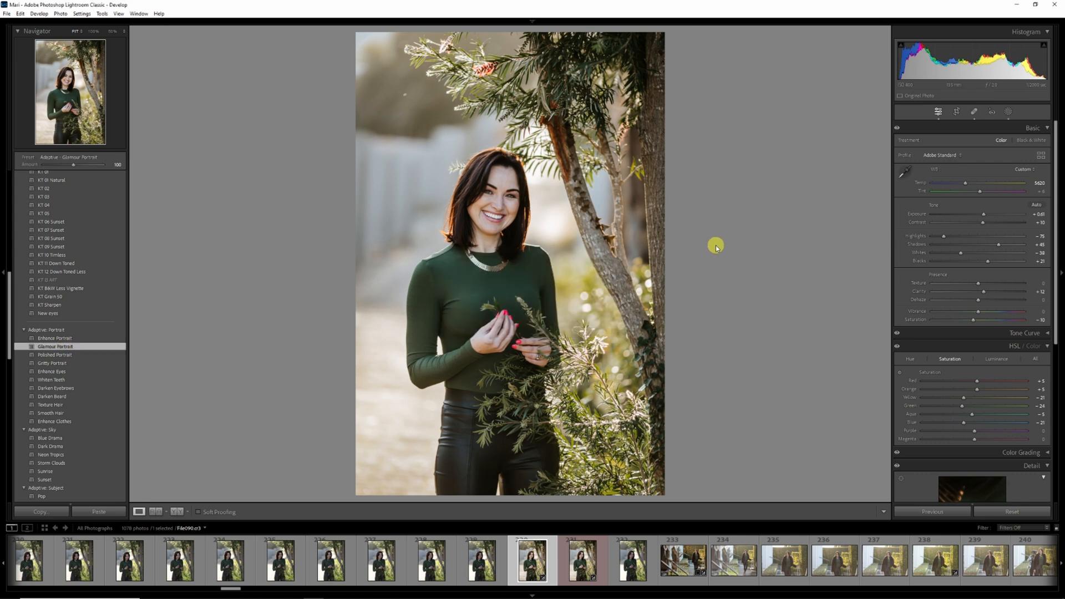
mouse_move(953, 134)
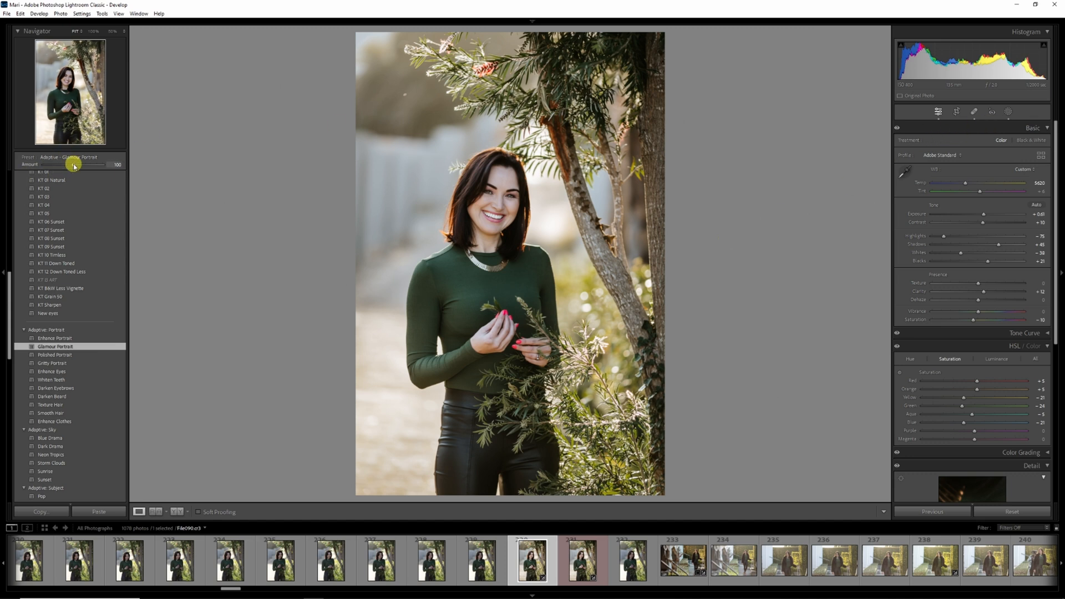
drag(73, 164, 119, 164)
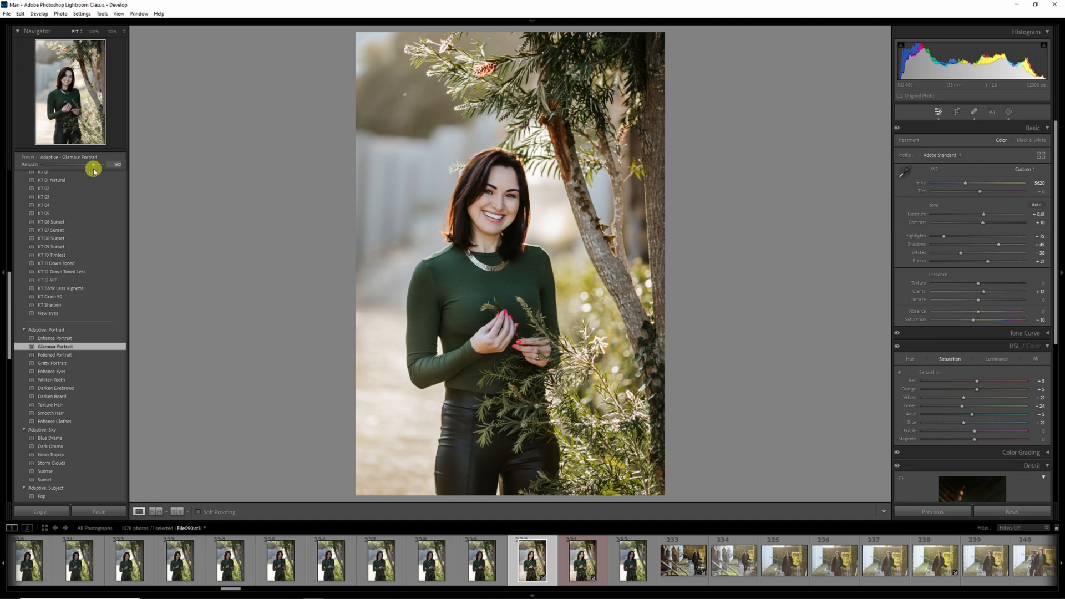
drag(93, 165, 66, 164)
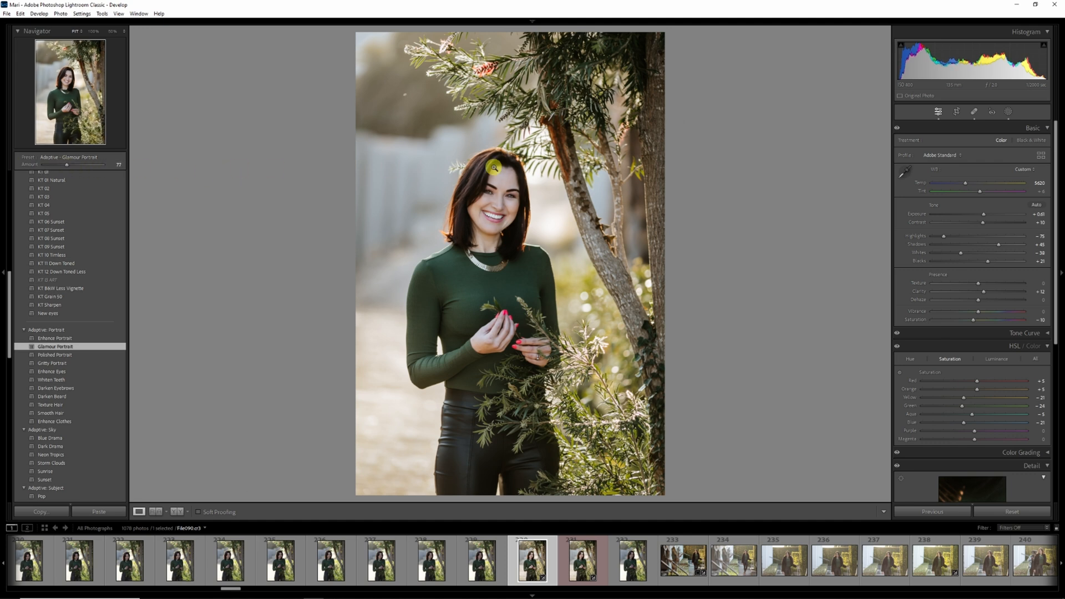
Review the preset's face and skin masks in the Masking panel, then close it
click(1009, 111)
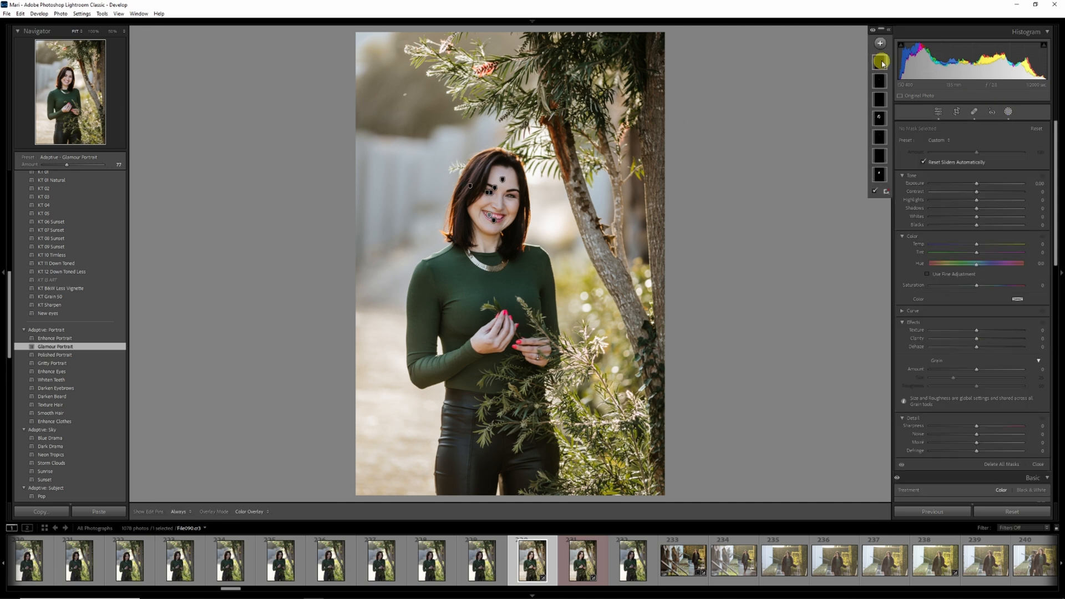
click(878, 174)
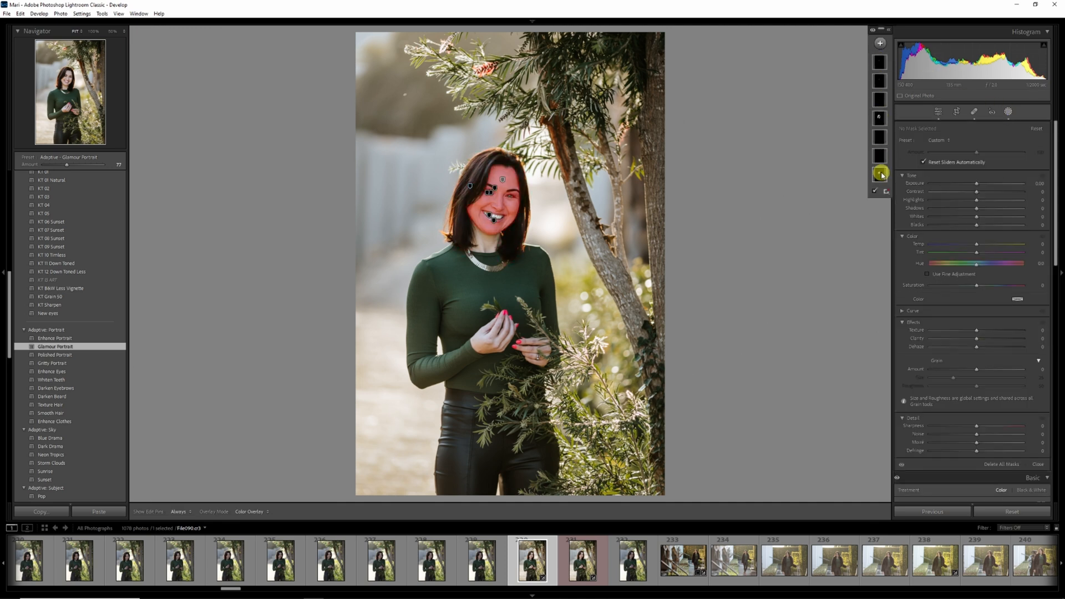
click(878, 119)
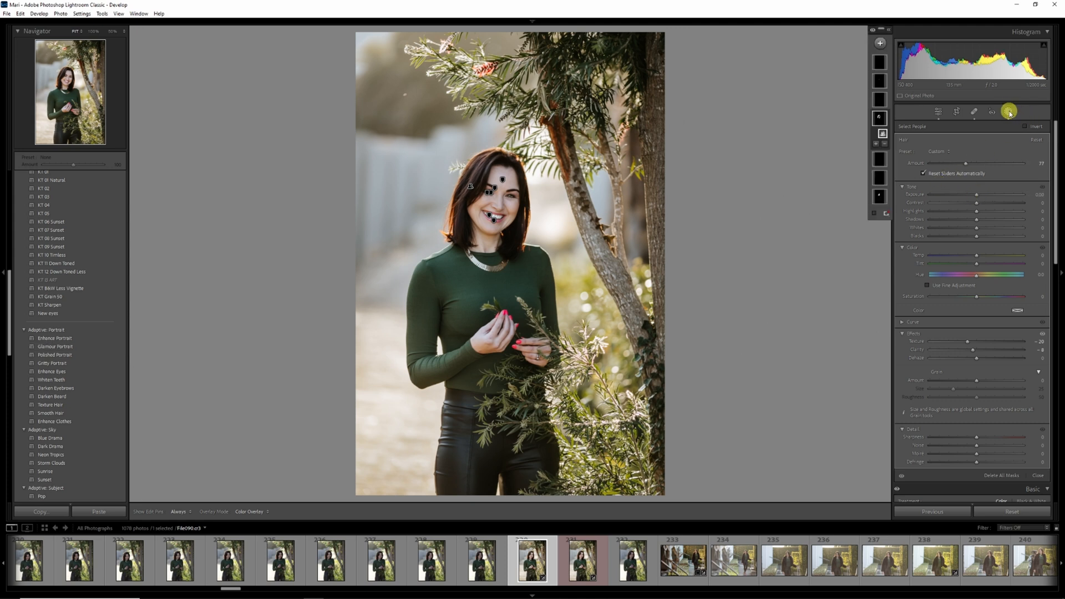
click(531, 559)
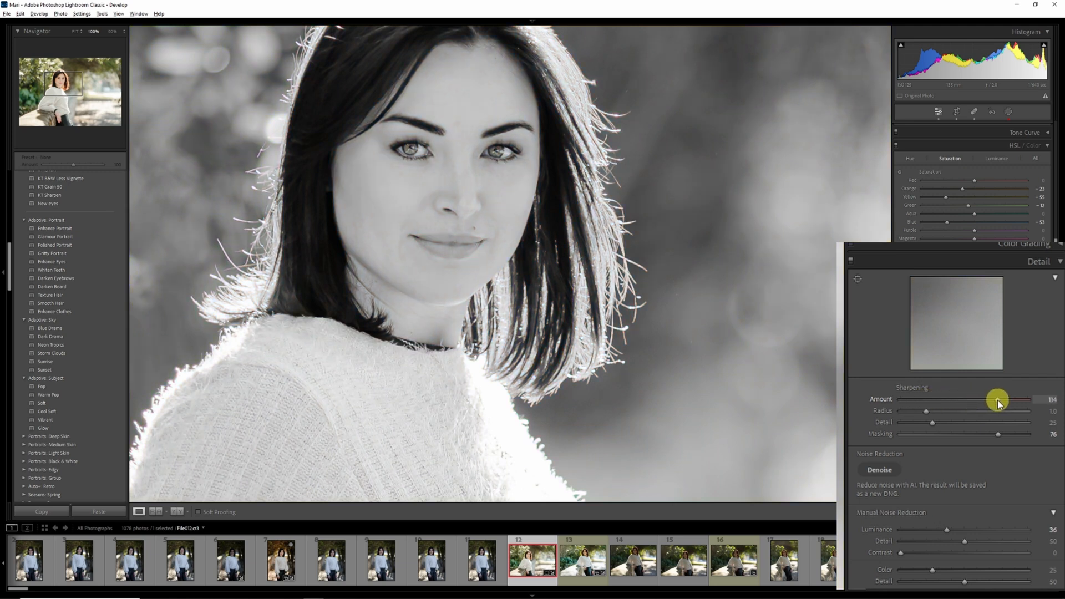
Apply the Sharpening preset to the white-sweater close-up and fine-tune its Amount
click(49, 428)
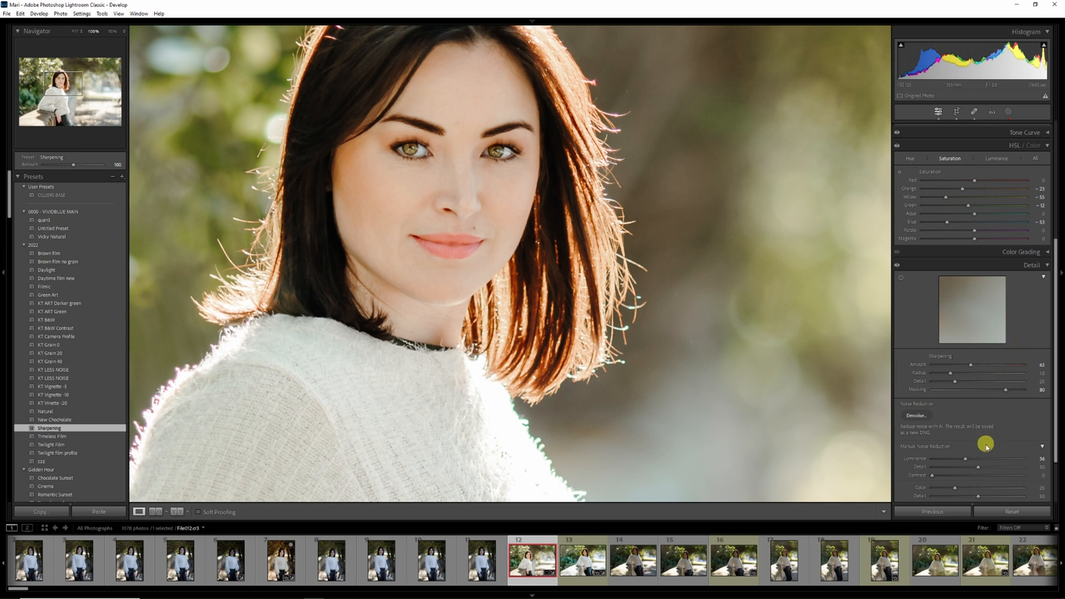
mouse_move(970, 364)
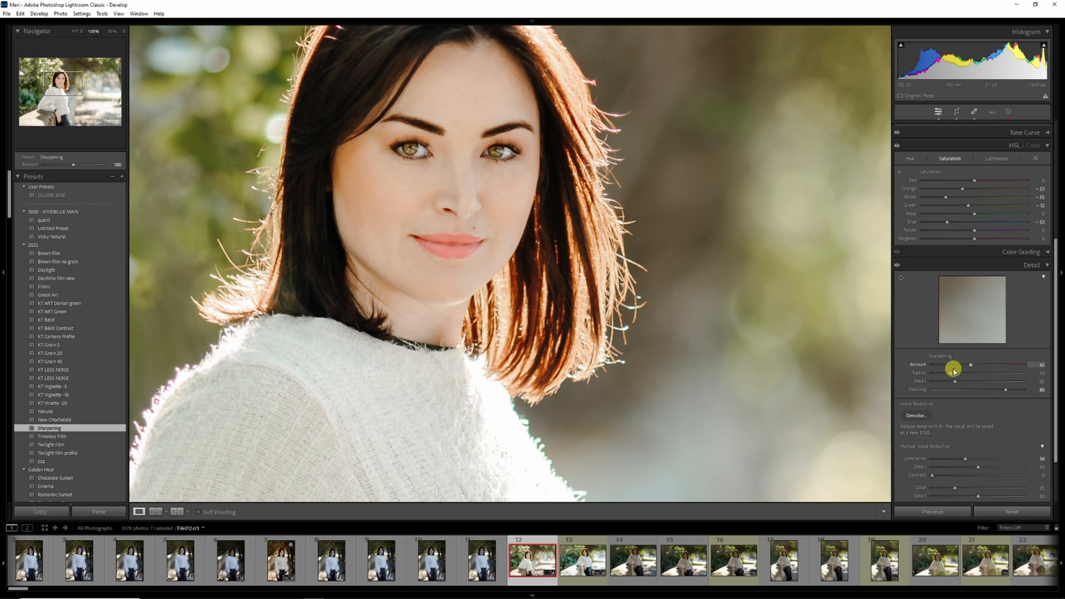
click(531, 559)
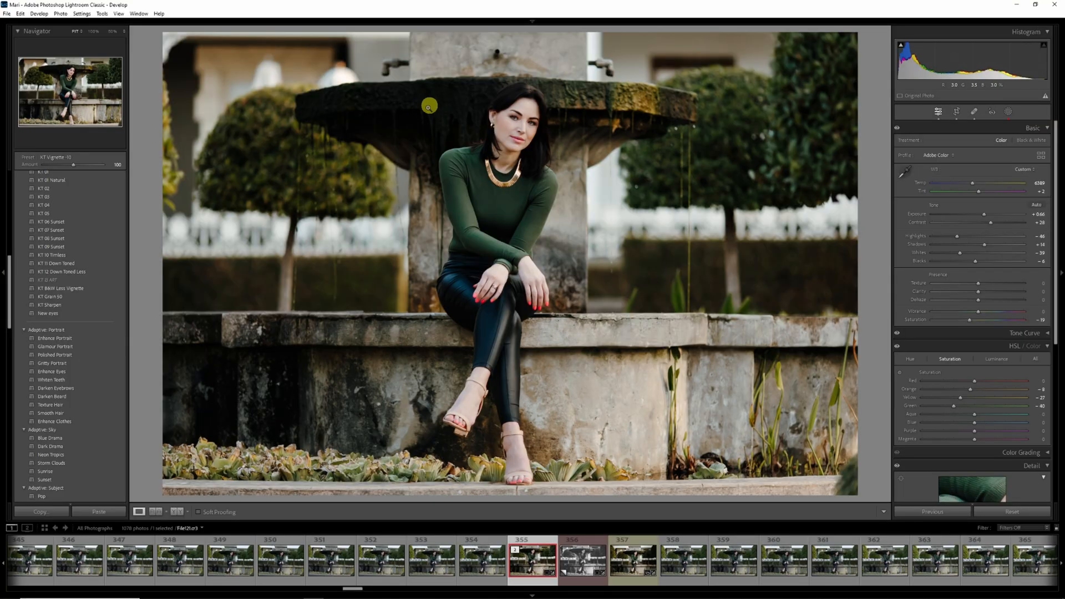
Heal away the distracting spot on the stonework above the fountain
click(973, 112)
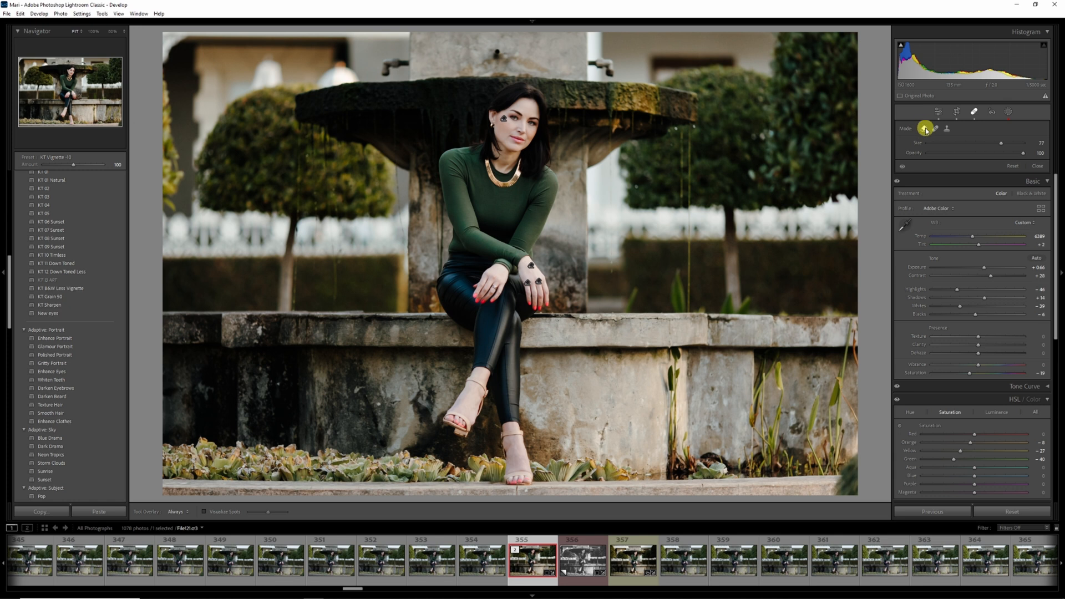
mouse_move(925, 129)
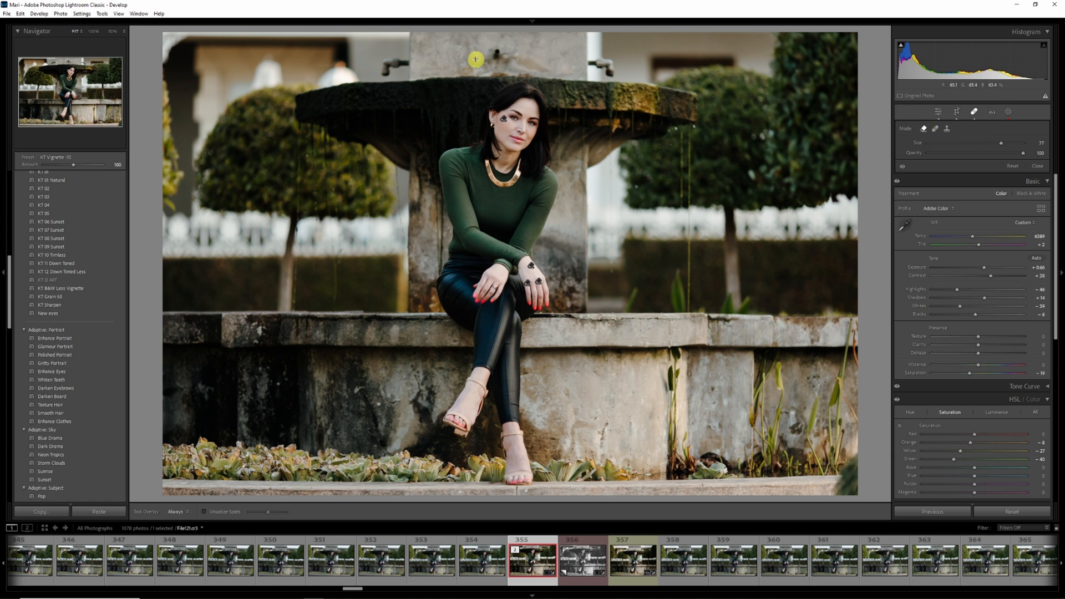
click(498, 58)
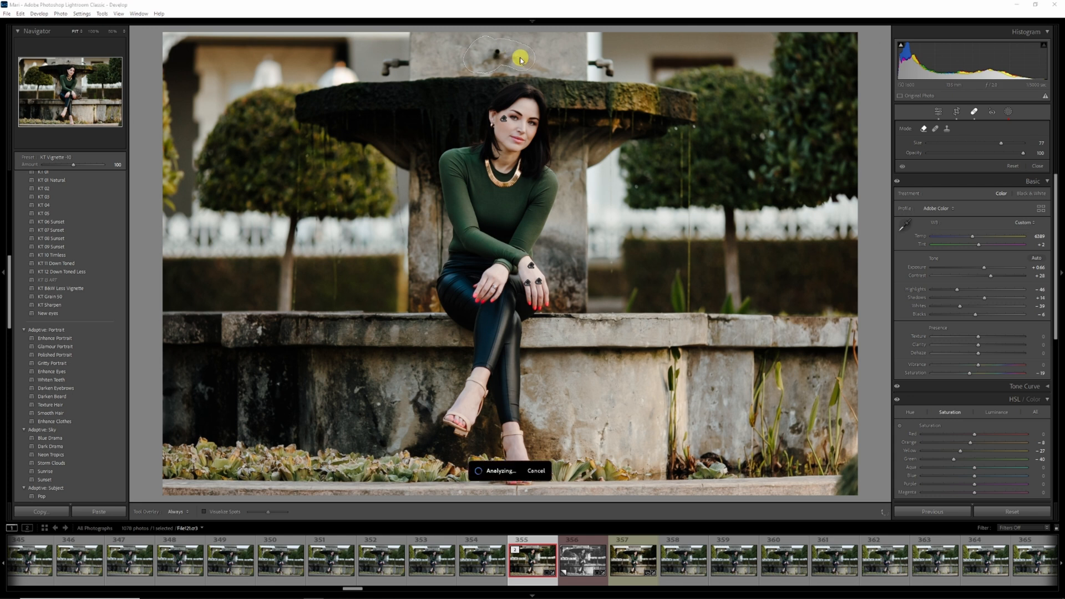